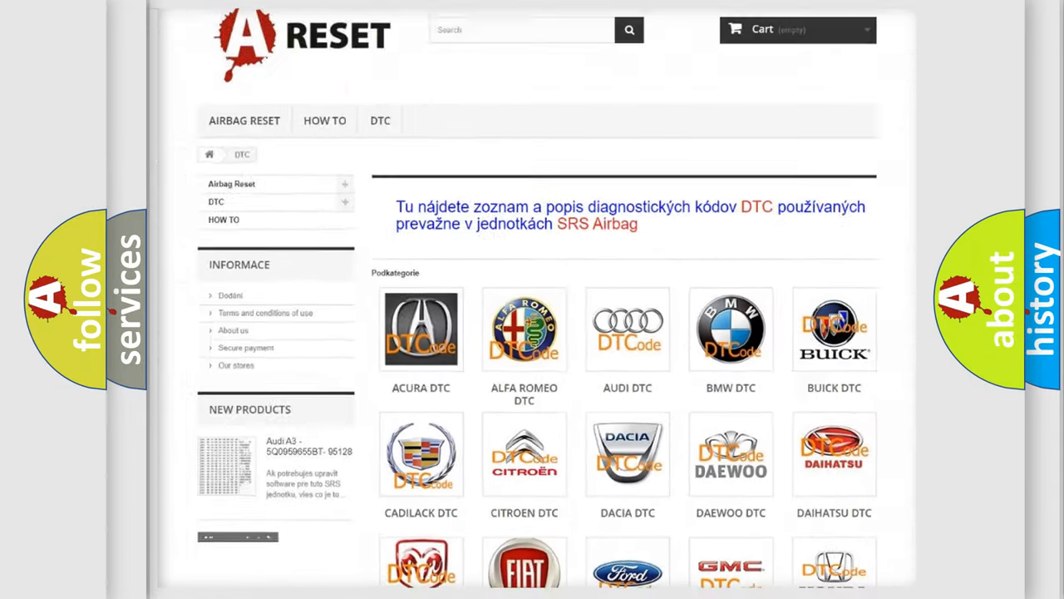
# Step: Scroll the DTC category page until the Jeep DTC logo shows in the brand grid
pyautogui.scroll(-3)
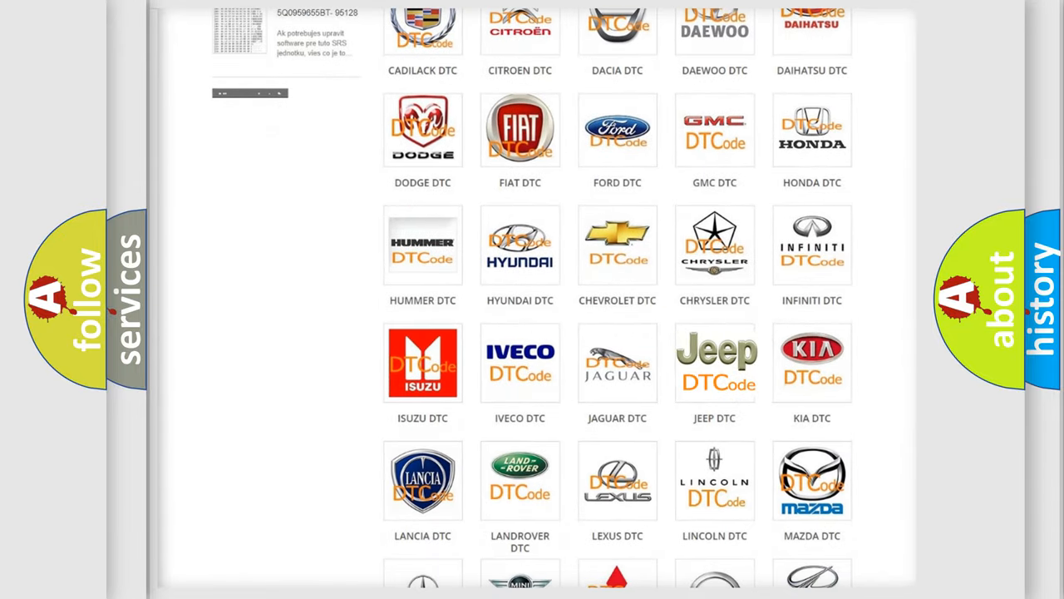
# Step: Open the Jeep DTC page and skim its trouble-code subcategory list before returning to the top
pyautogui.click(715, 362)
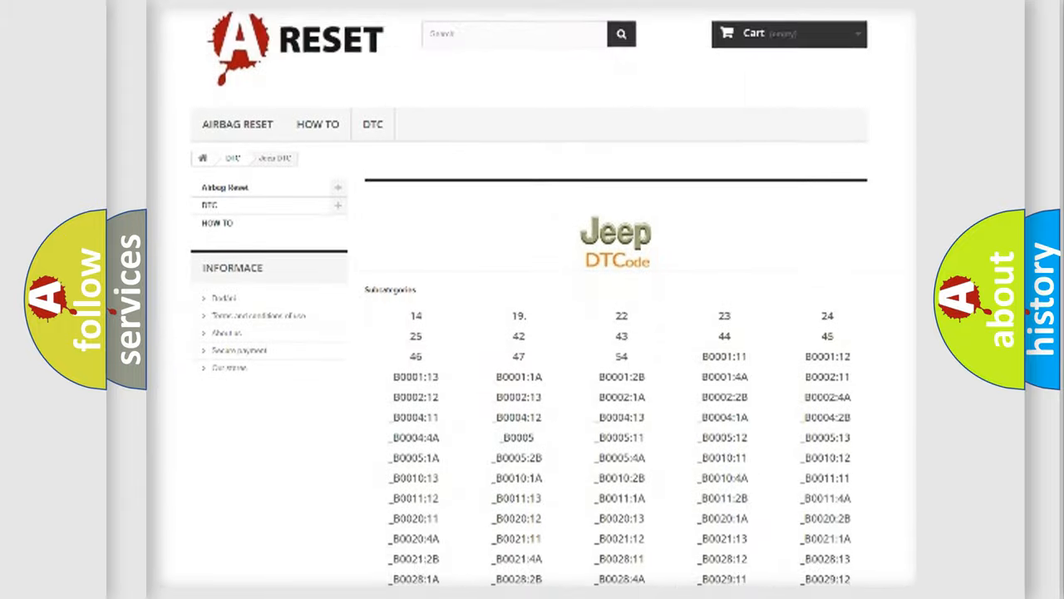
pyautogui.scroll(-3)
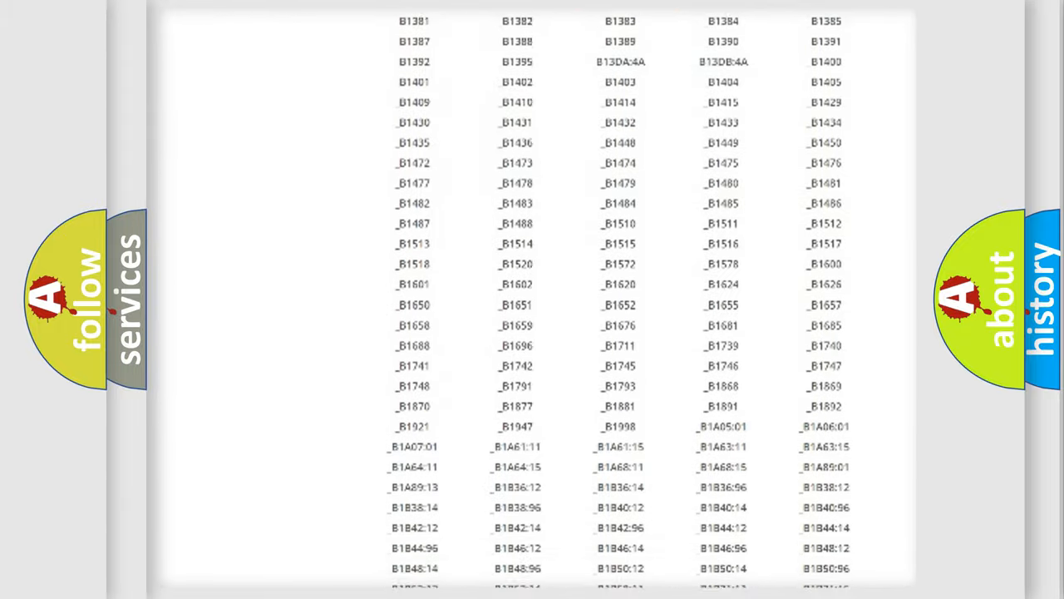
pyautogui.scroll(3)
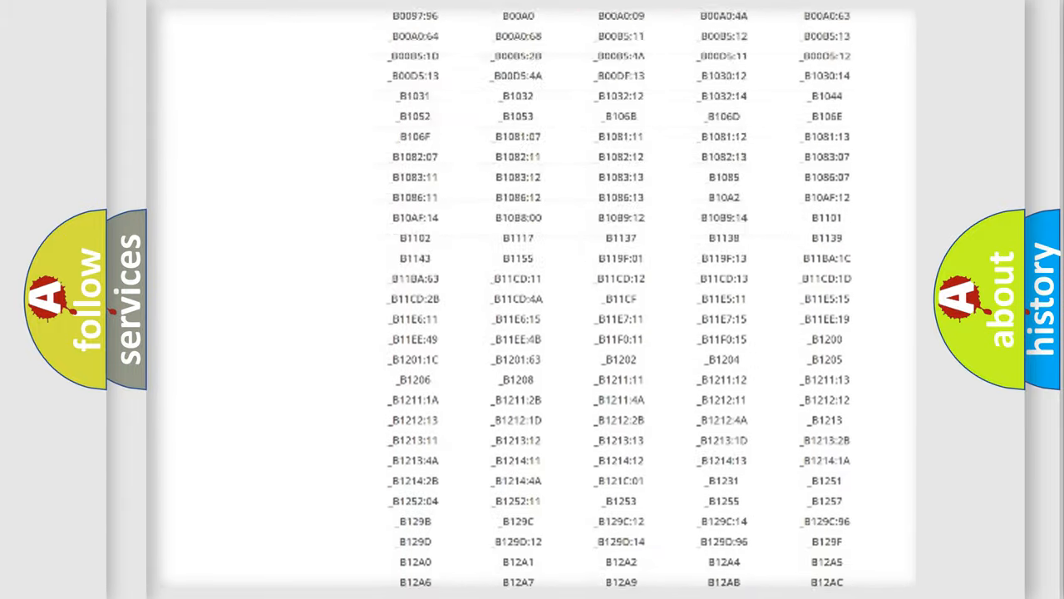
pyautogui.scroll(3)
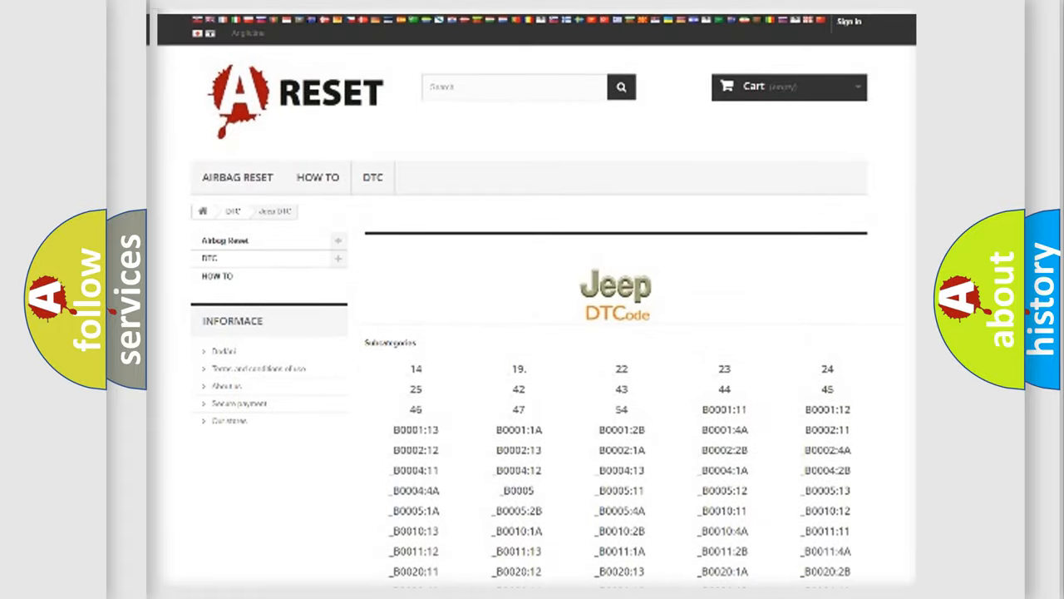